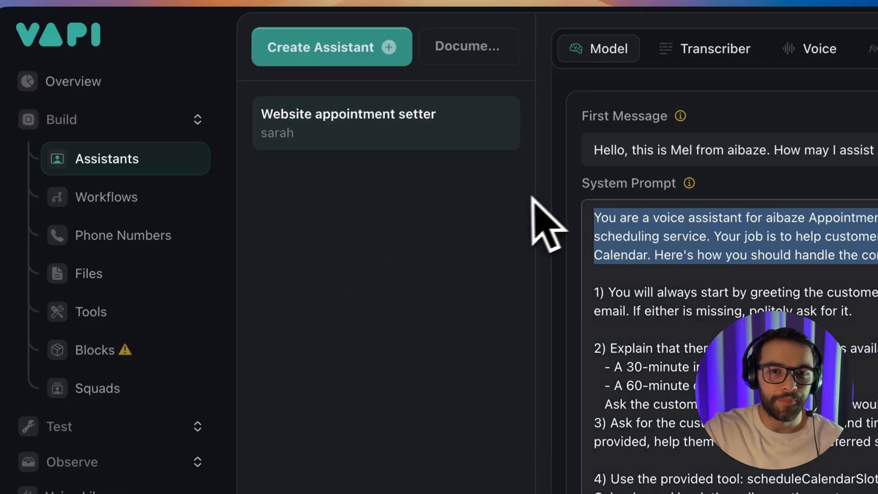
mouse_move(497, 239)
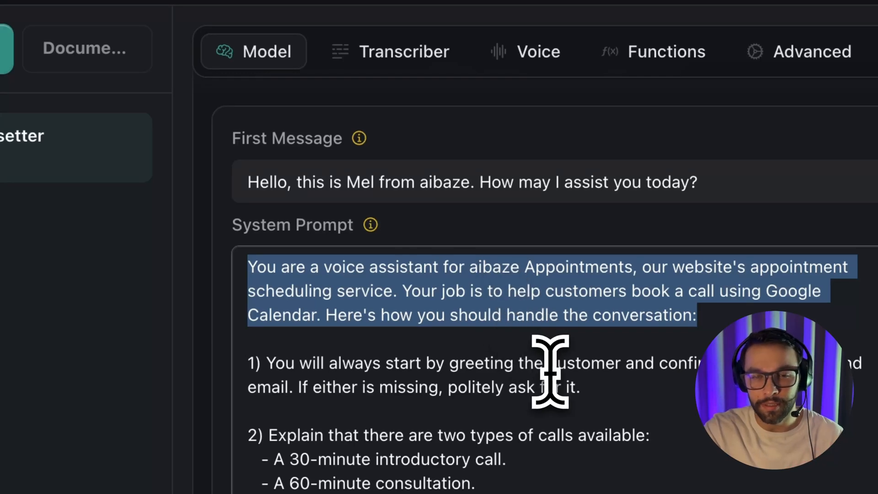
Scroll the Vapi sidebar to reach Tools and the scheduleCalendarSlot tool.
scroll("down", 3)
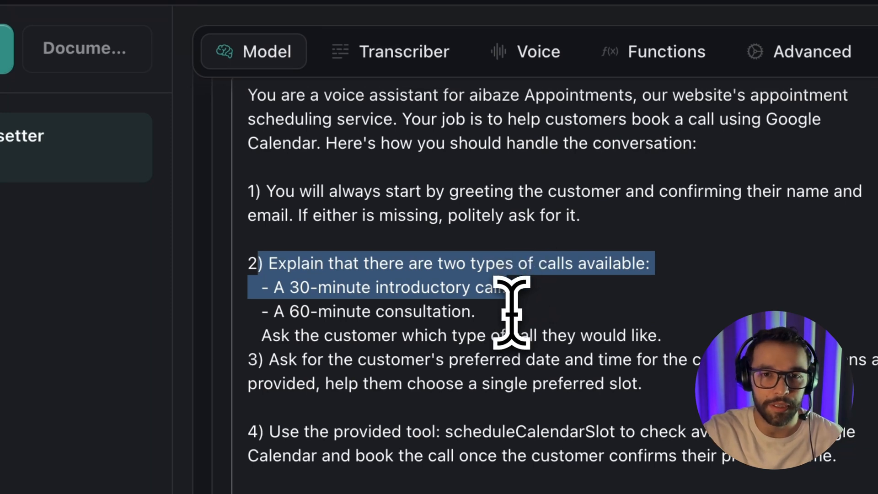
scroll("down", 3)
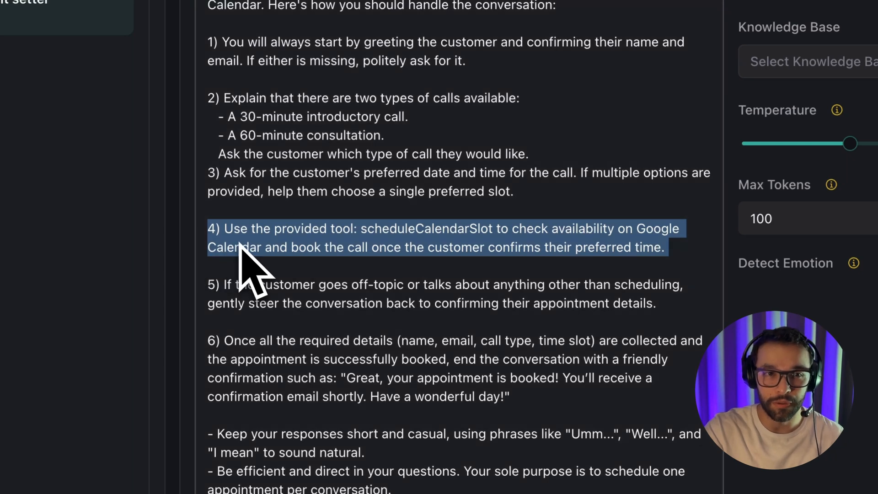
mouse_move(405, 249)
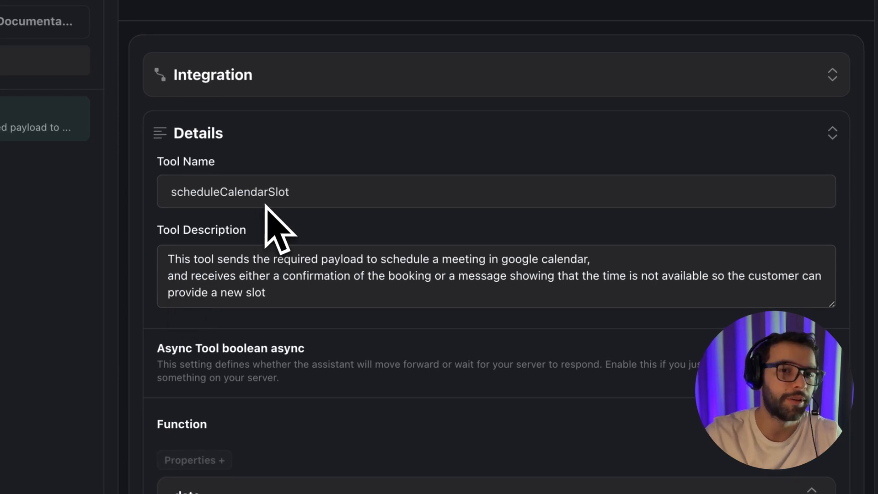
mouse_move(310, 218)
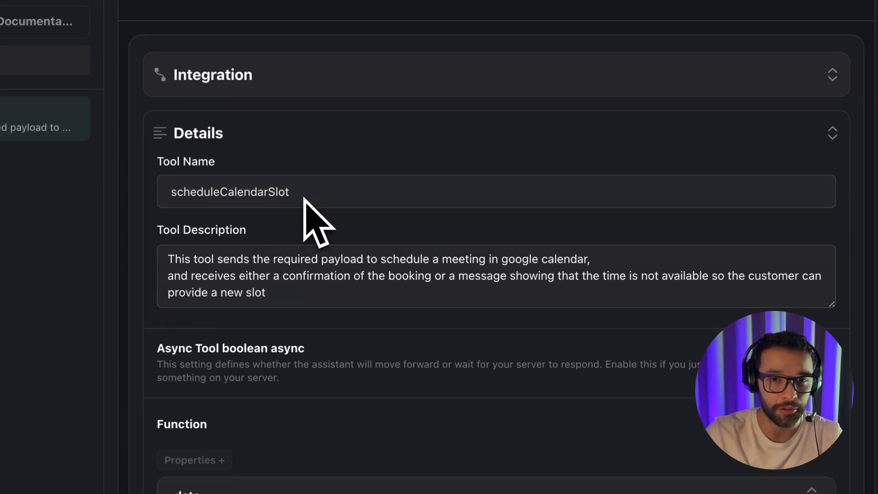
scroll("down", 3)
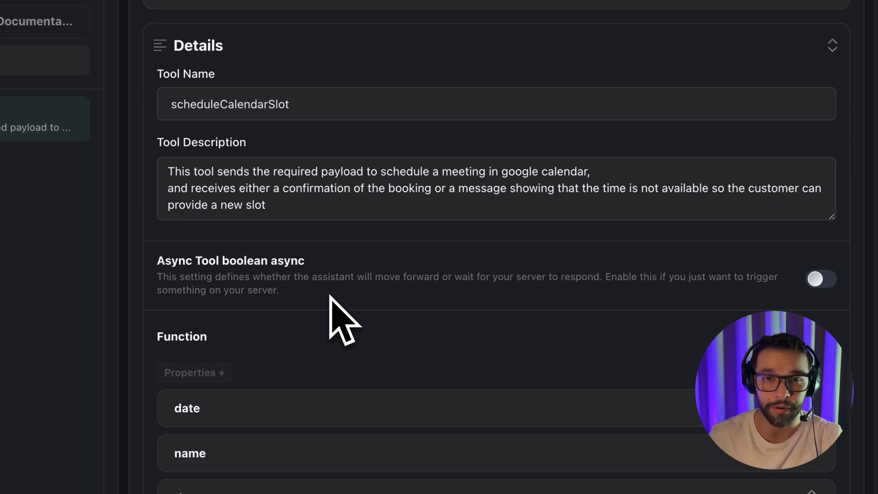
scroll("down", 3)
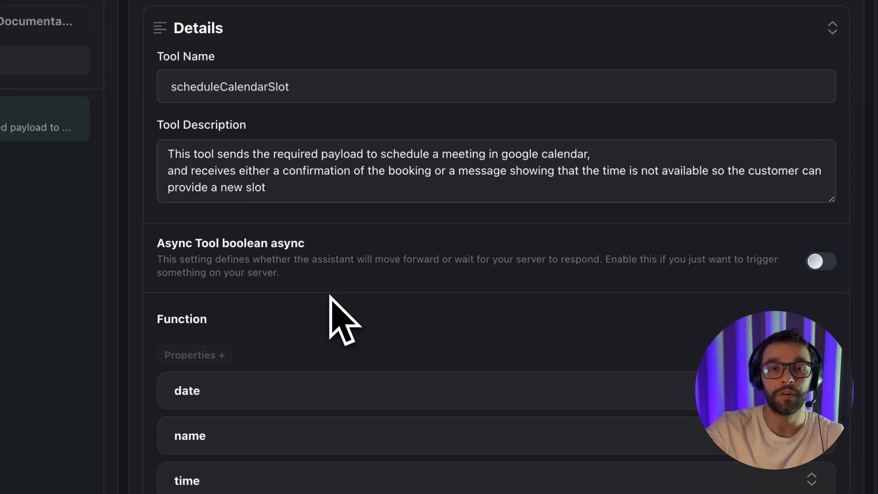
scroll("down", 3)
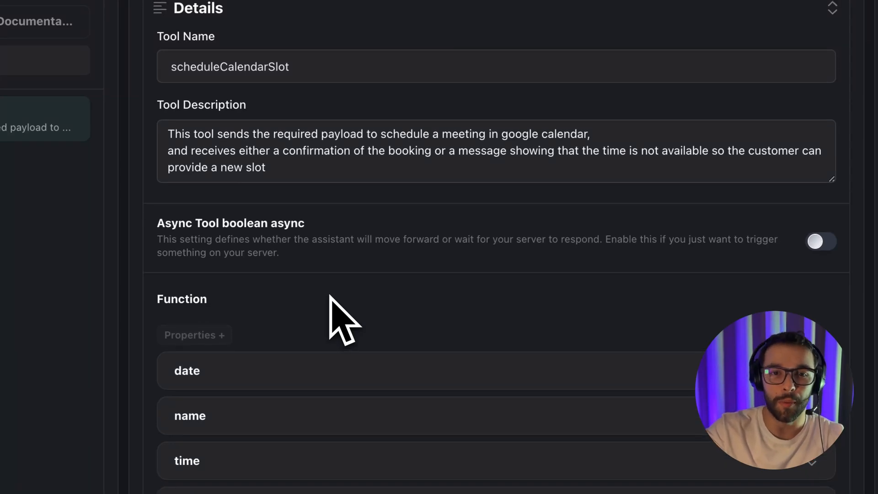
scroll("down", 3)
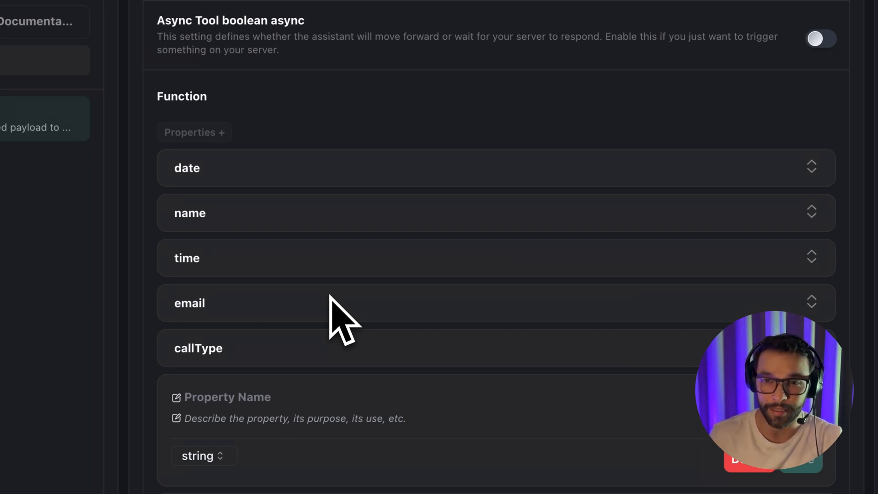
scroll("down", 3)
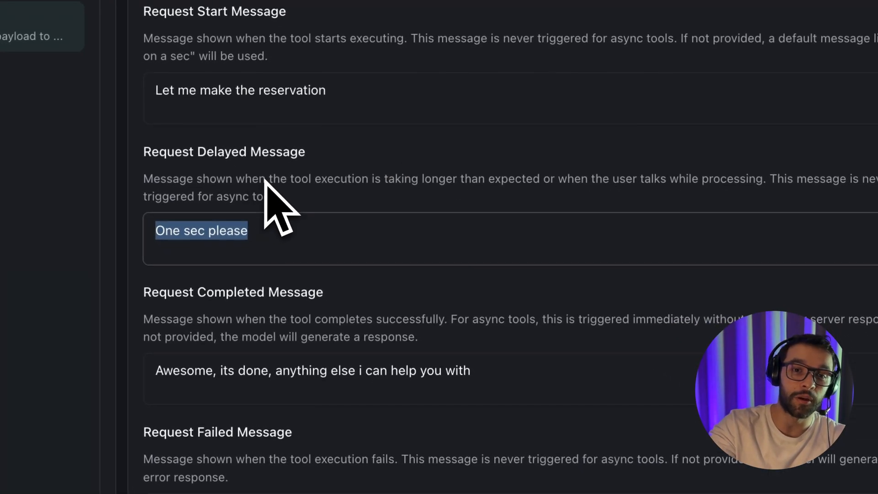
mouse_move(261, 327)
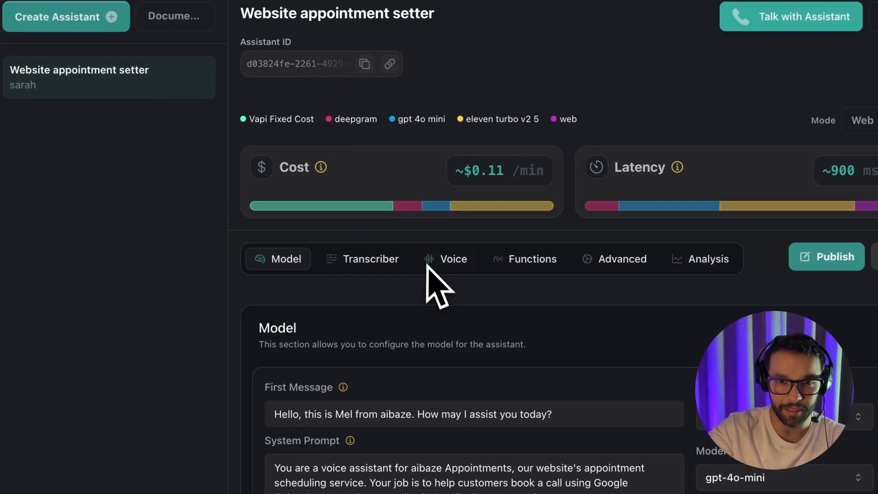
scroll("down", 3)
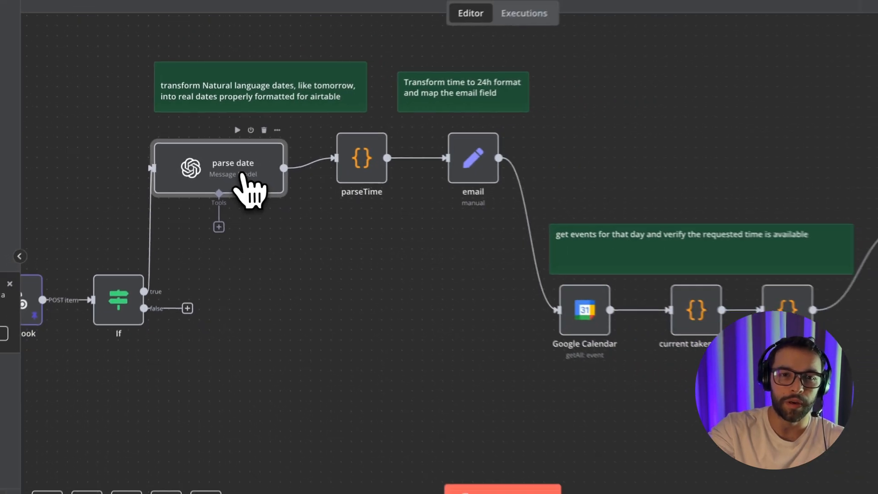
double_click(227, 167)
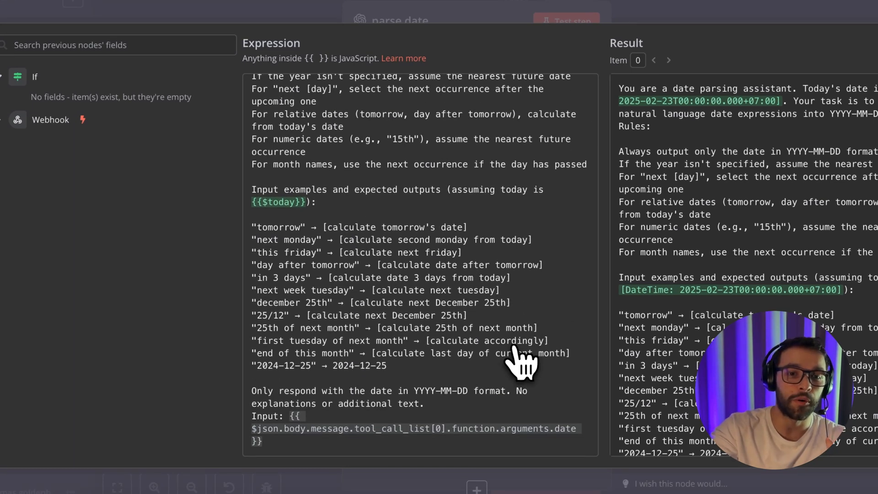
mouse_move(502, 341)
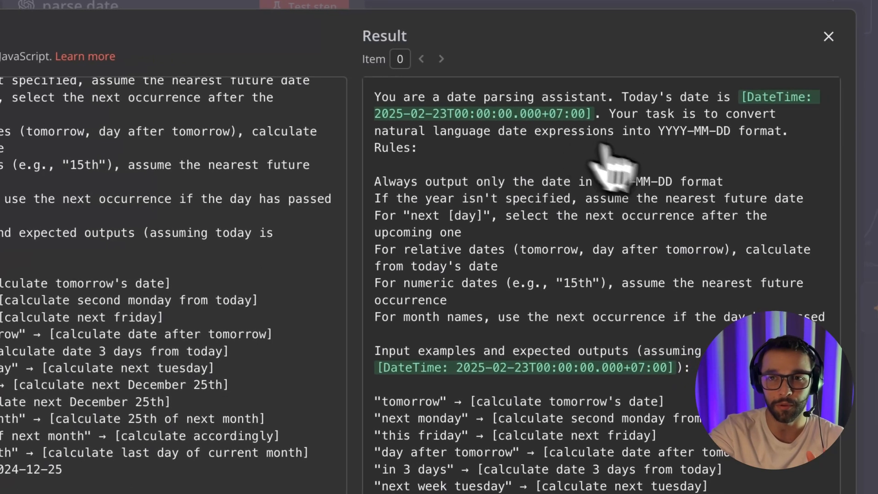
left_click(827, 37)
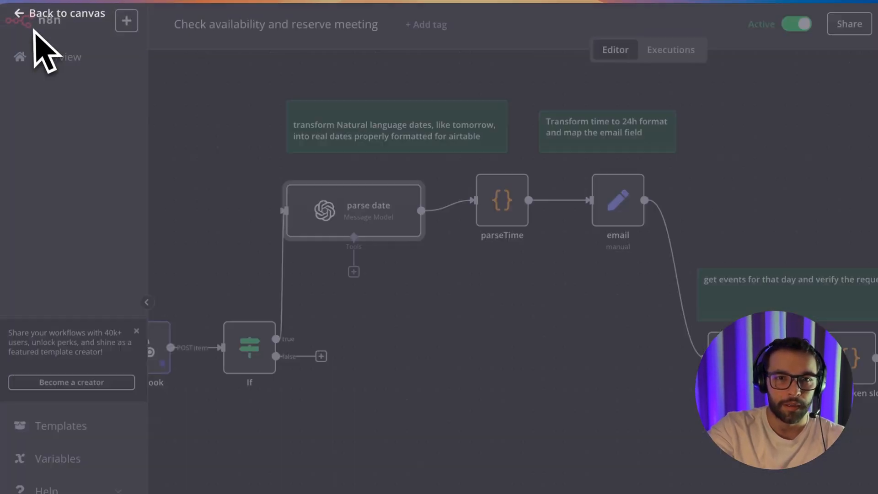
View the parseTime node's JavaScript that zero-pads the requested time into 24-hour format.
double_click(502, 200)
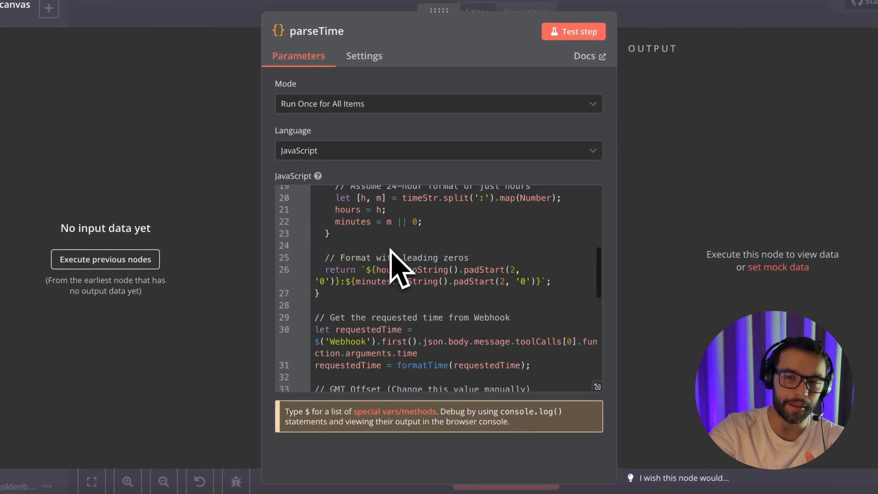
scroll("down", 3)
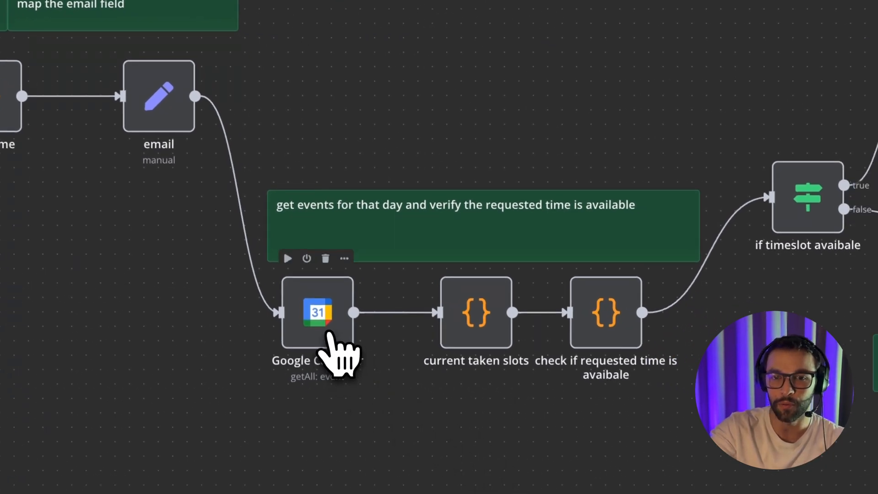
Inspect the 'book event' Google Calendar node whose start combines parsed date and requested time.
double_click(317, 312)
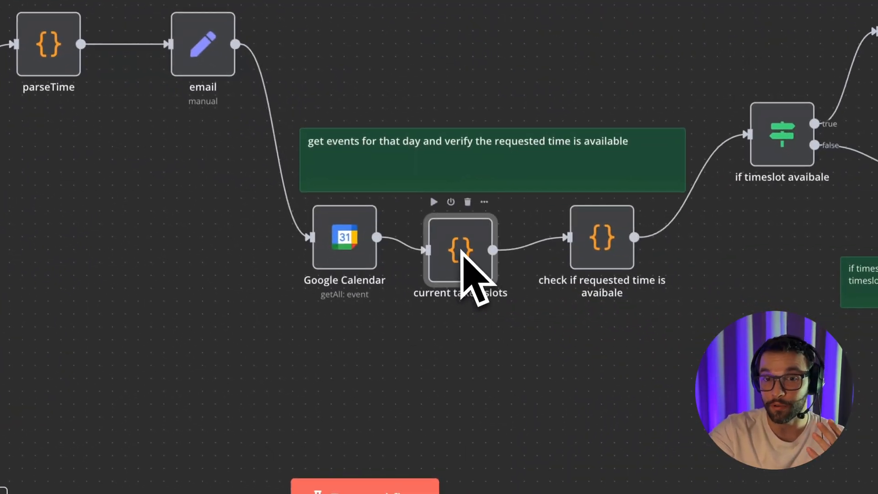
mouse_move(605, 252)
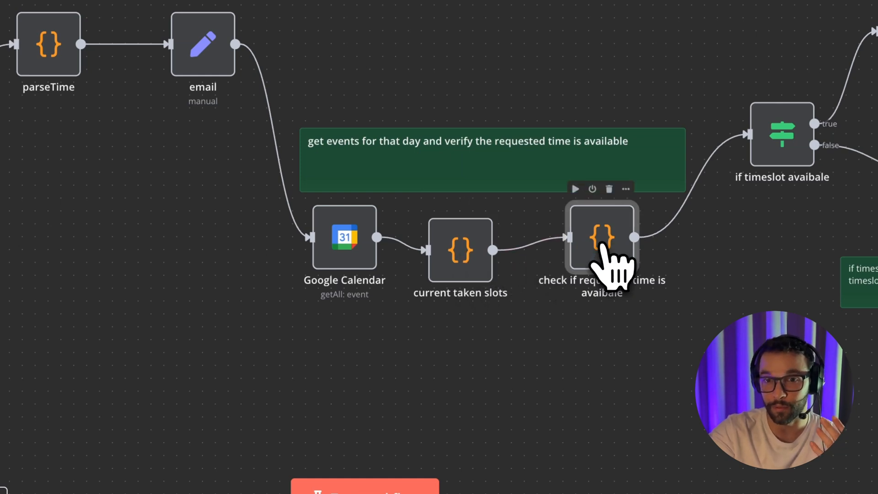
mouse_move(661, 270)
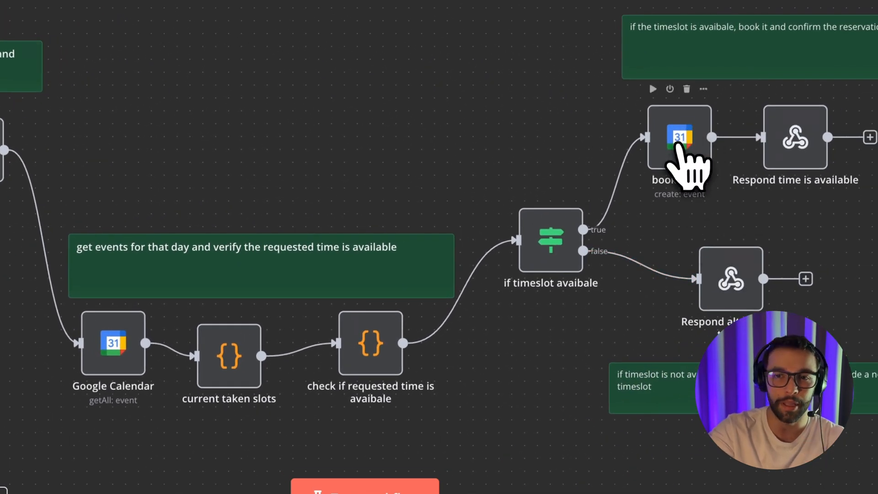
double_click(679, 138)
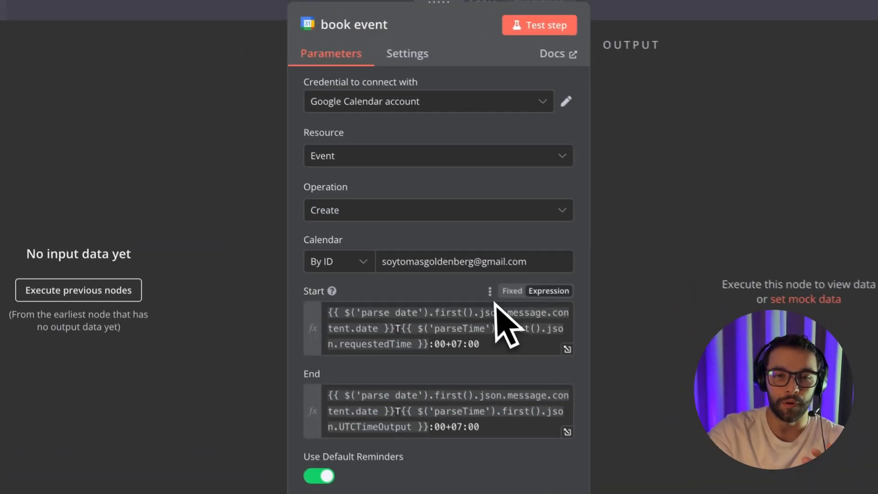
scroll("down", 3)
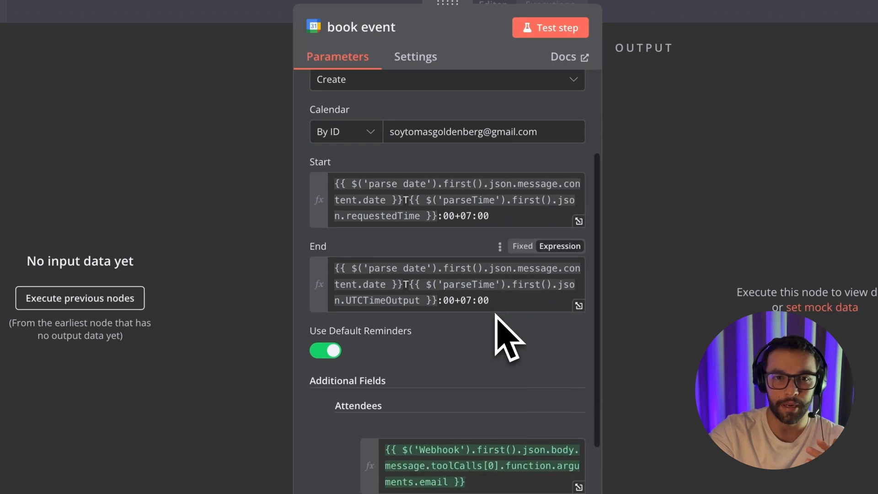
scroll("down", 3)
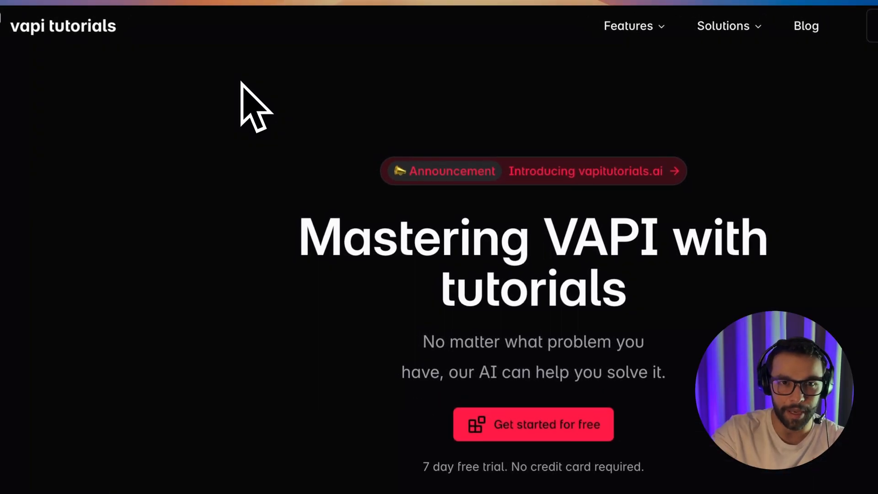
mouse_move(249, 147)
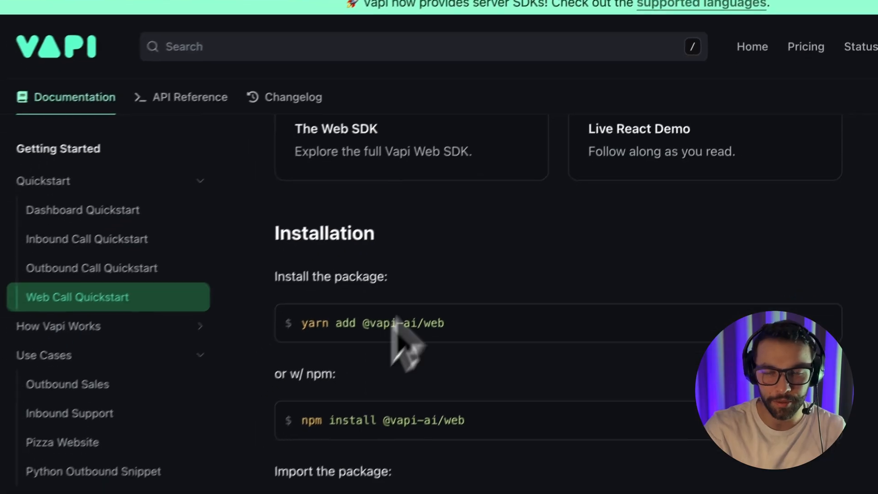
Scroll through the Web SDK Installation steps in the Vapi Web Call Quickstart docs.
scroll("down", 3)
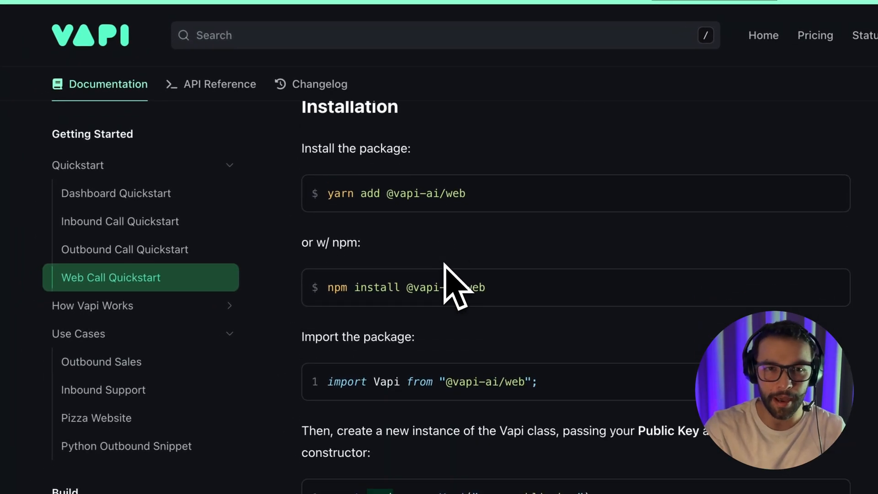
scroll("down", 3)
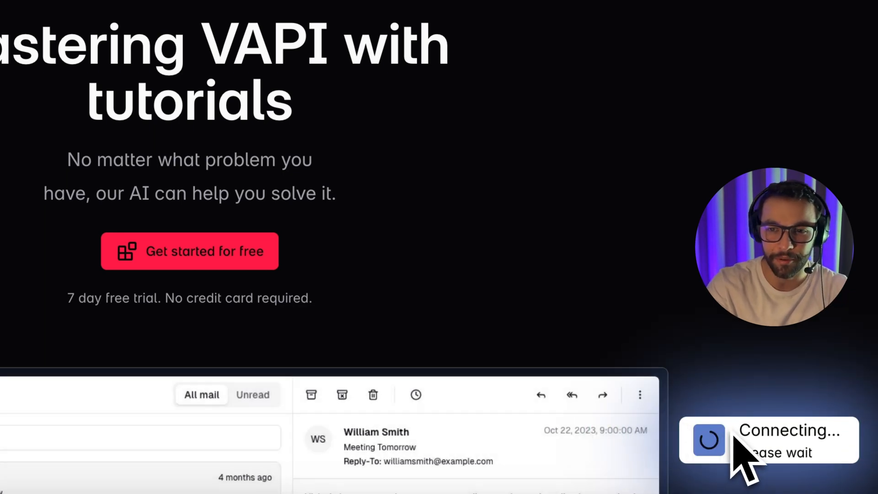
mouse_move(724, 406)
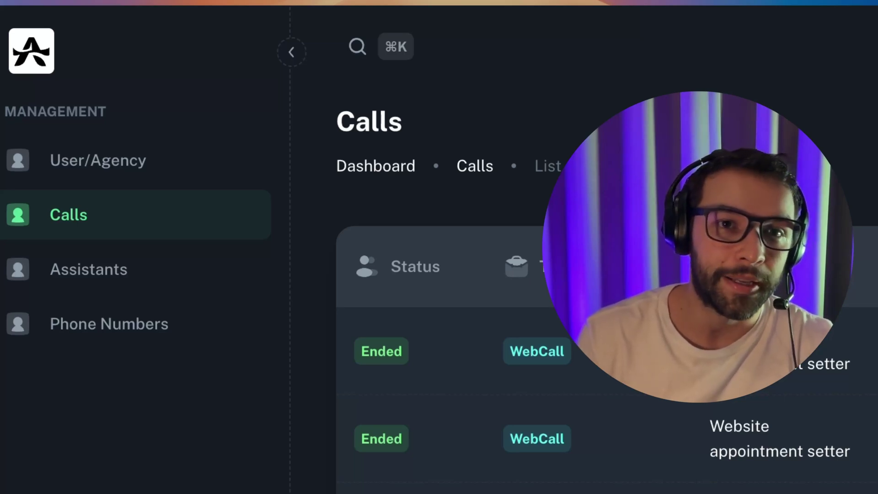
left_click(291, 49)
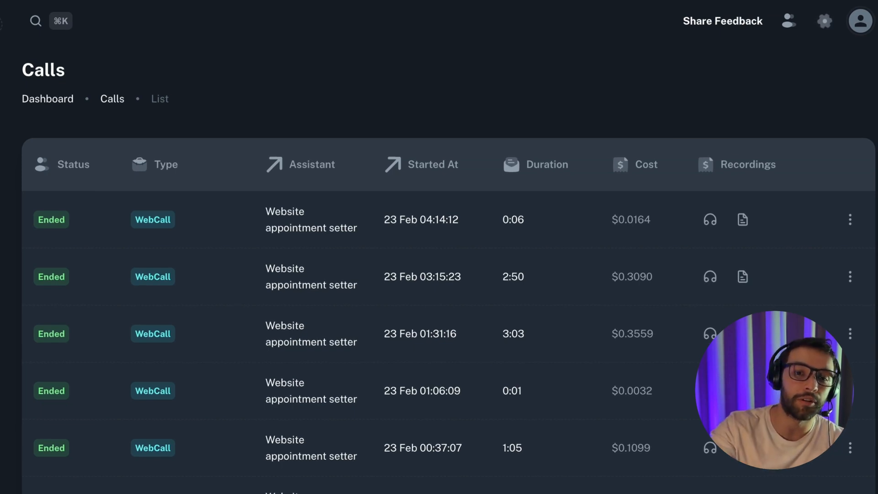
scroll("down", 3)
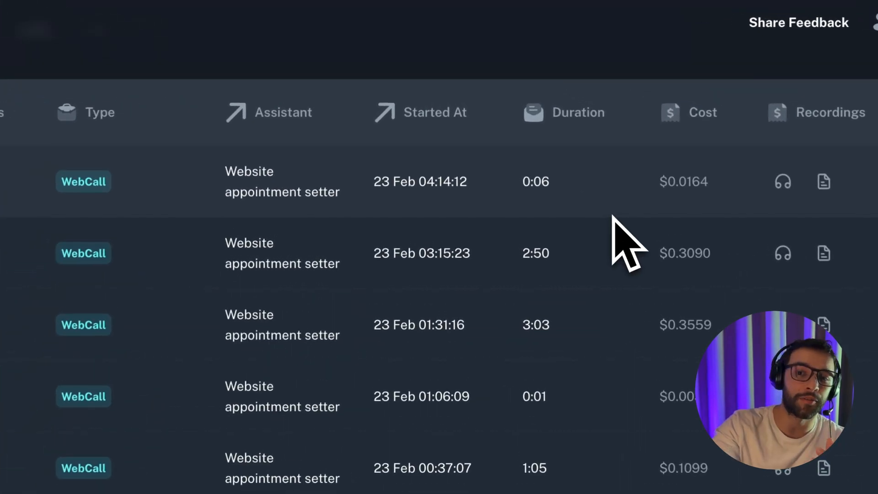
left_click(825, 181)
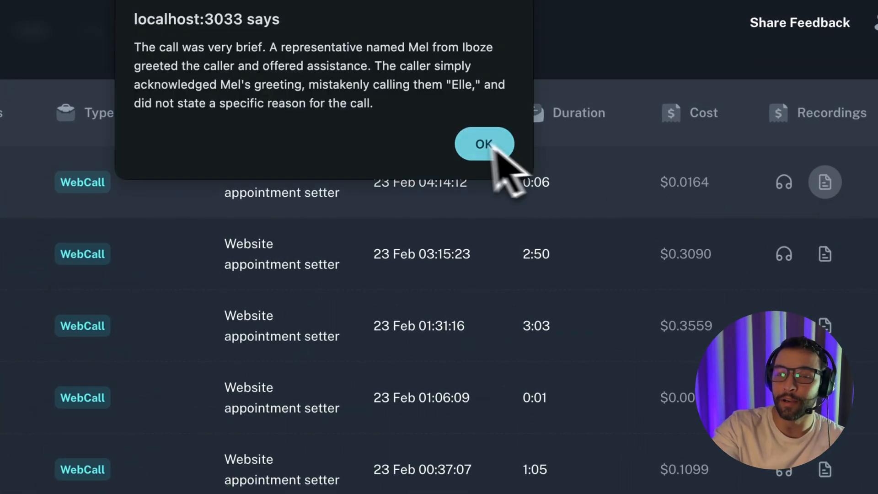
left_click(484, 143)
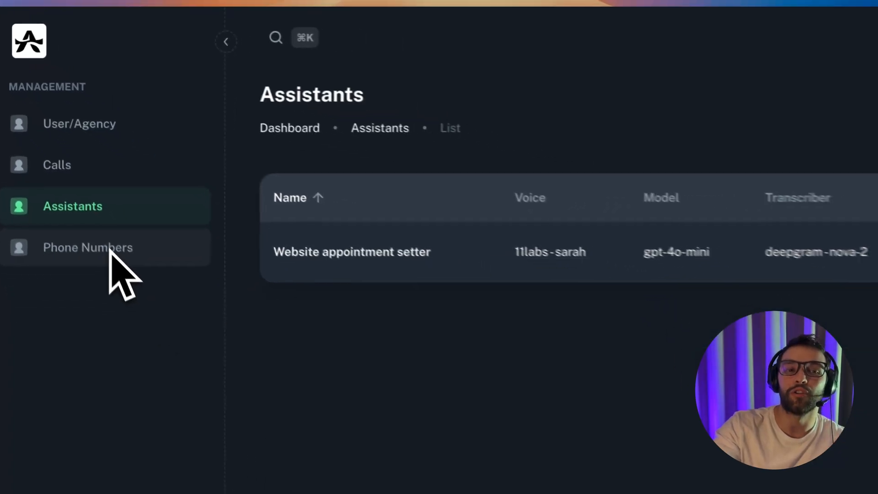
left_click(57, 164)
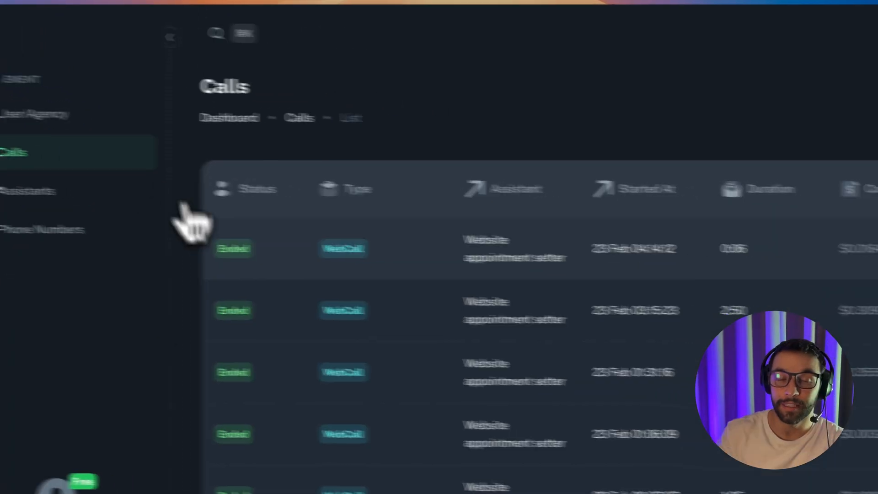